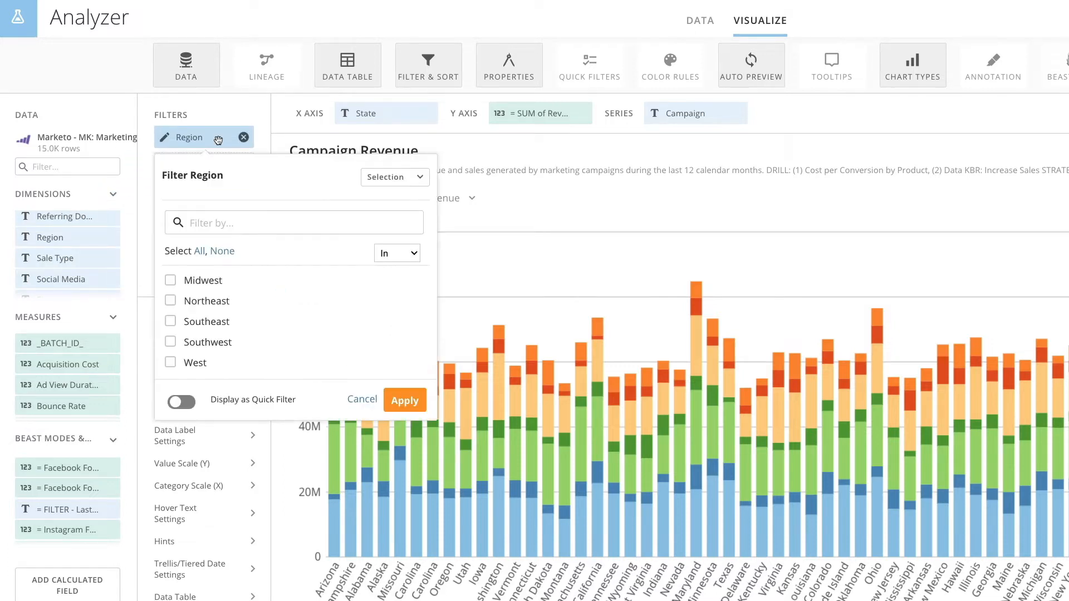
Filter the Campaign Revenue chart by Region = West and apply it
{"action": "left_click", "coordinate": [171, 362]}
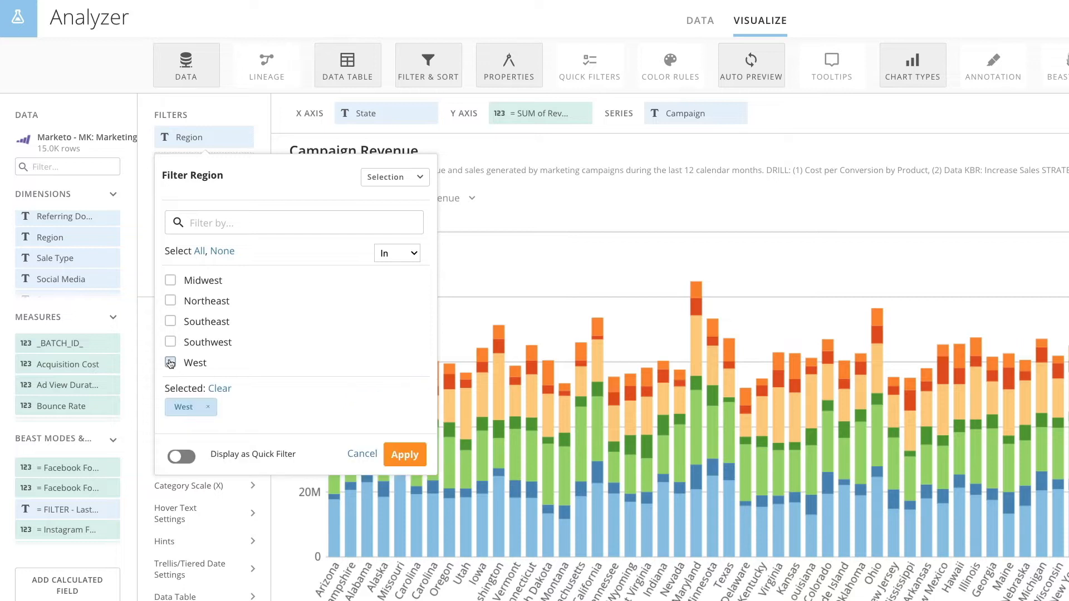
{"action": "left_click", "coordinate": [403, 454]}
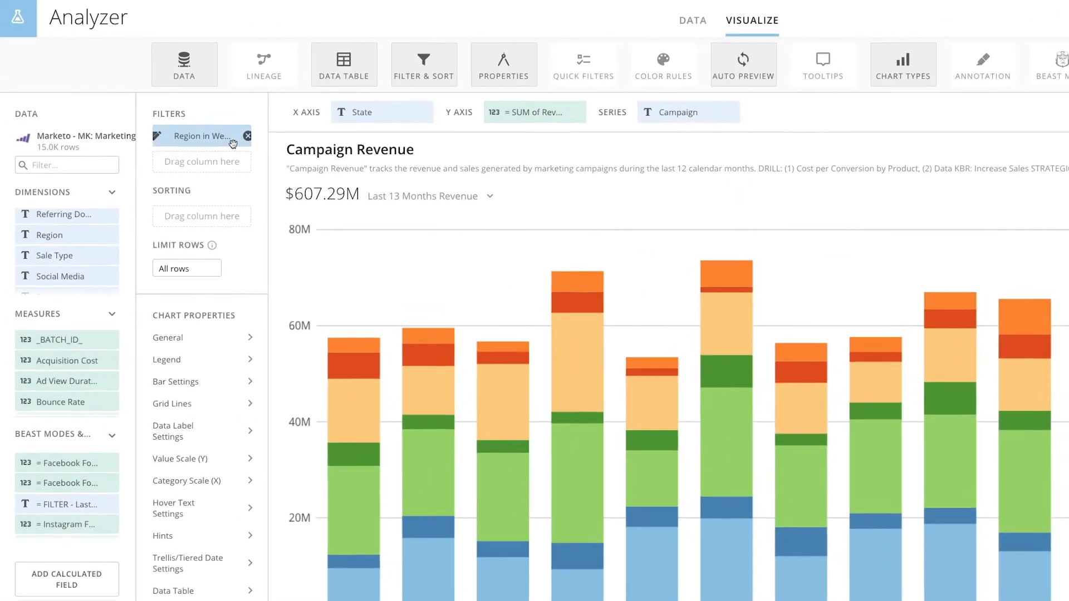
Turn on Display as Quick Filter for the Region filter and apply it
{"action": "left_click", "coordinate": [198, 136]}
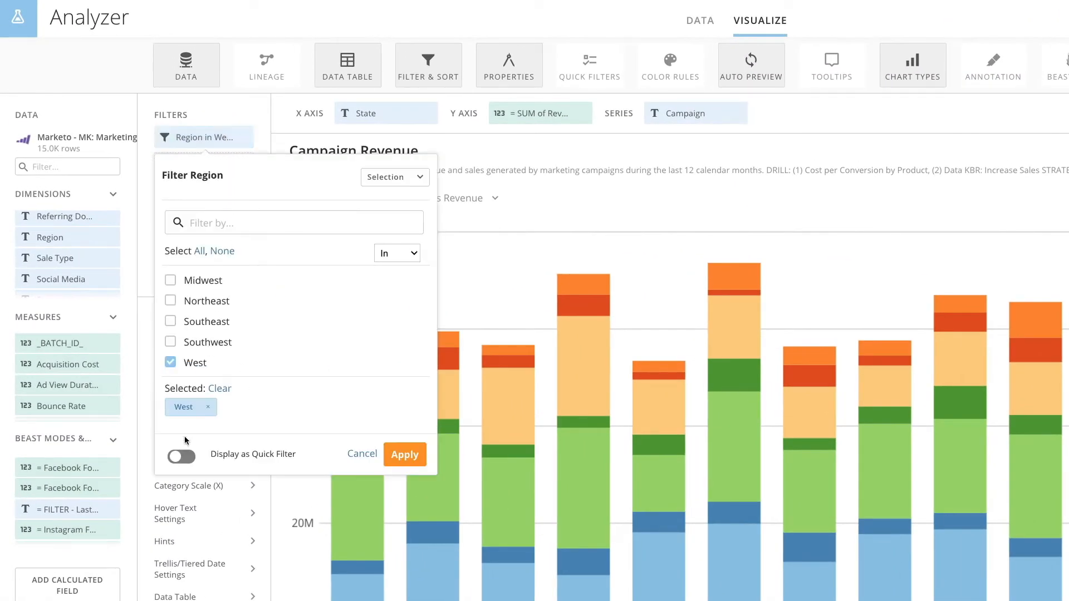
{"action": "left_click", "coordinate": [182, 456]}
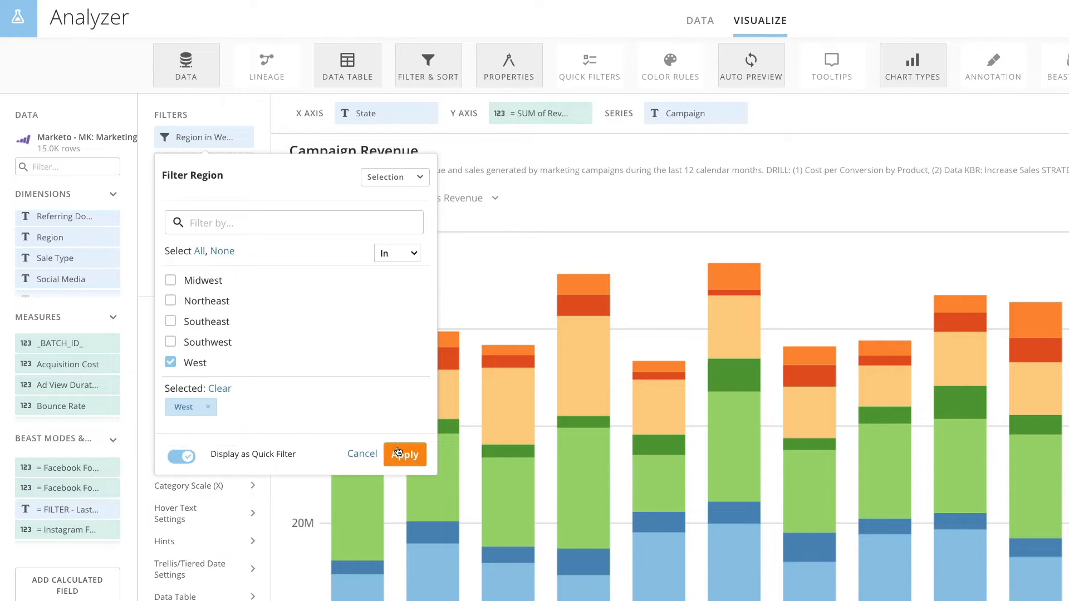
{"action": "left_click", "coordinate": [404, 455]}
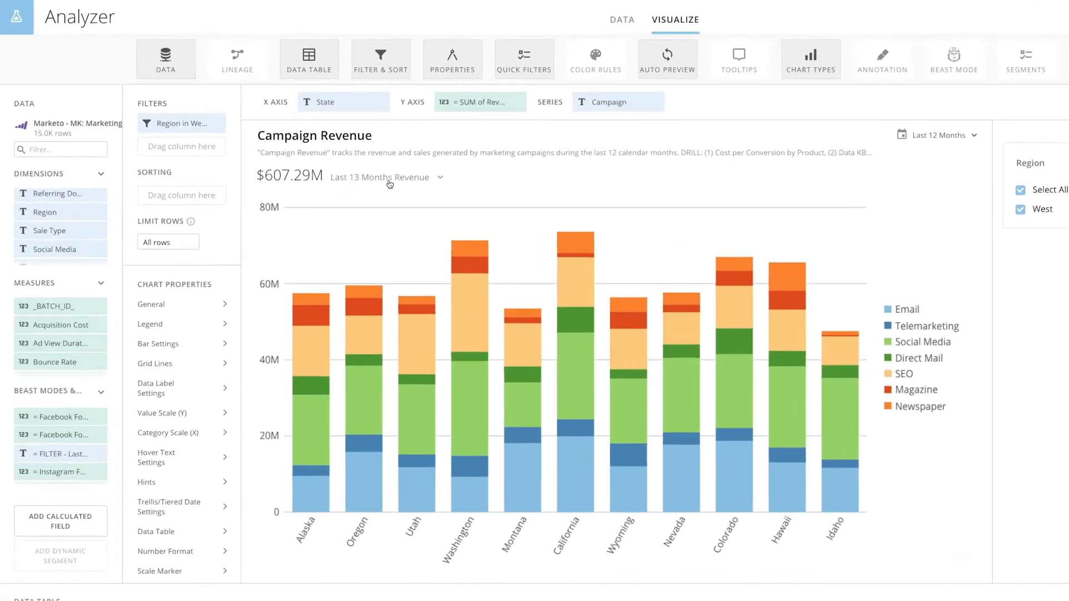
{"action": "left_click", "coordinate": [182, 123]}
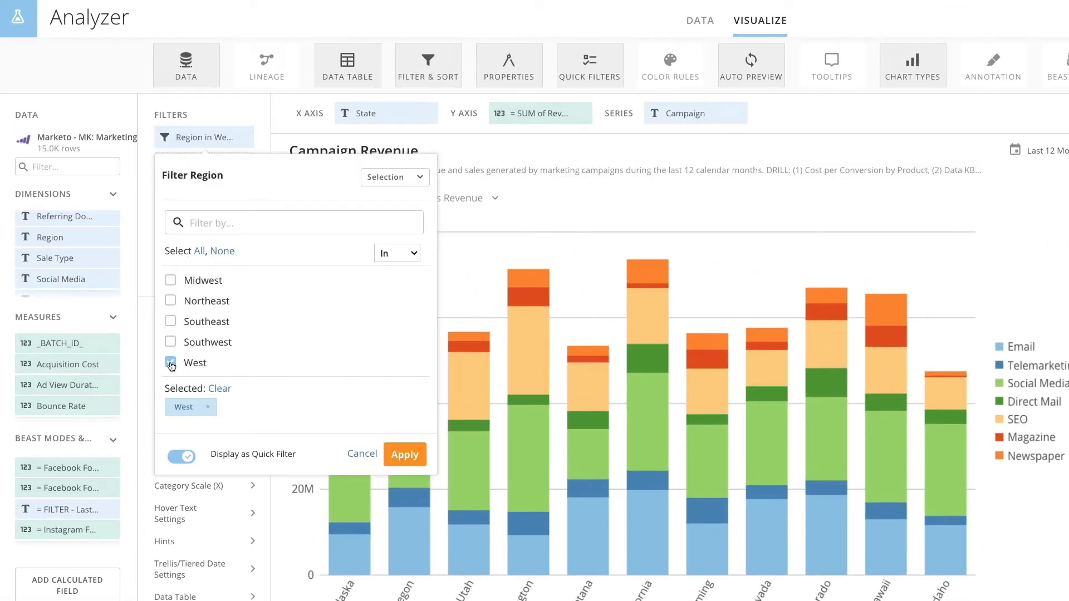
Clear West from the Region filter dialog and check West in the Region quick filter panel instead
{"action": "left_click", "coordinate": [171, 361]}
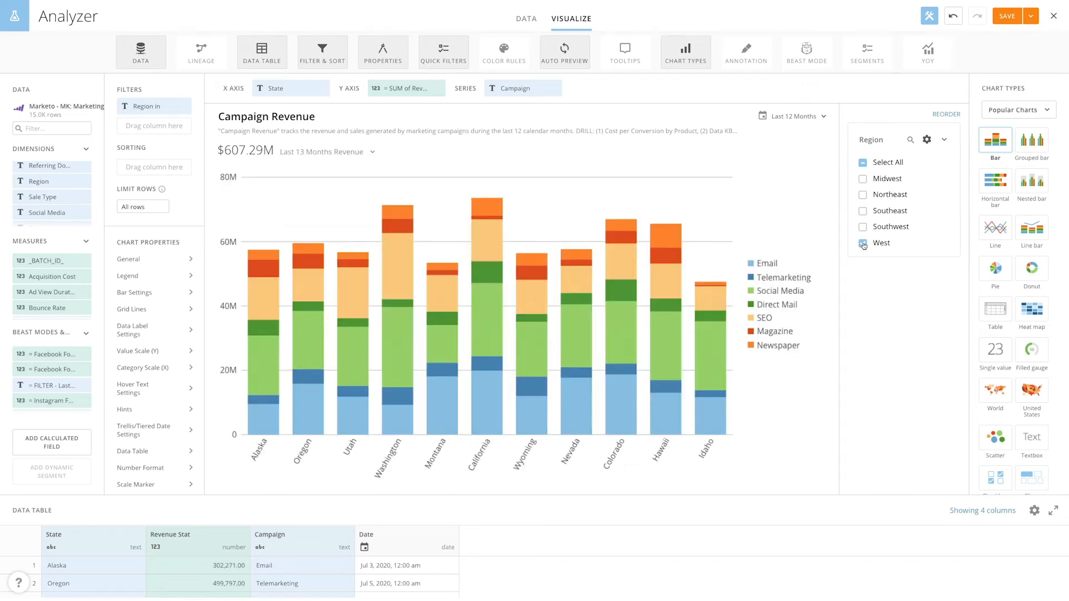
{"action": "left_click", "coordinate": [863, 244]}
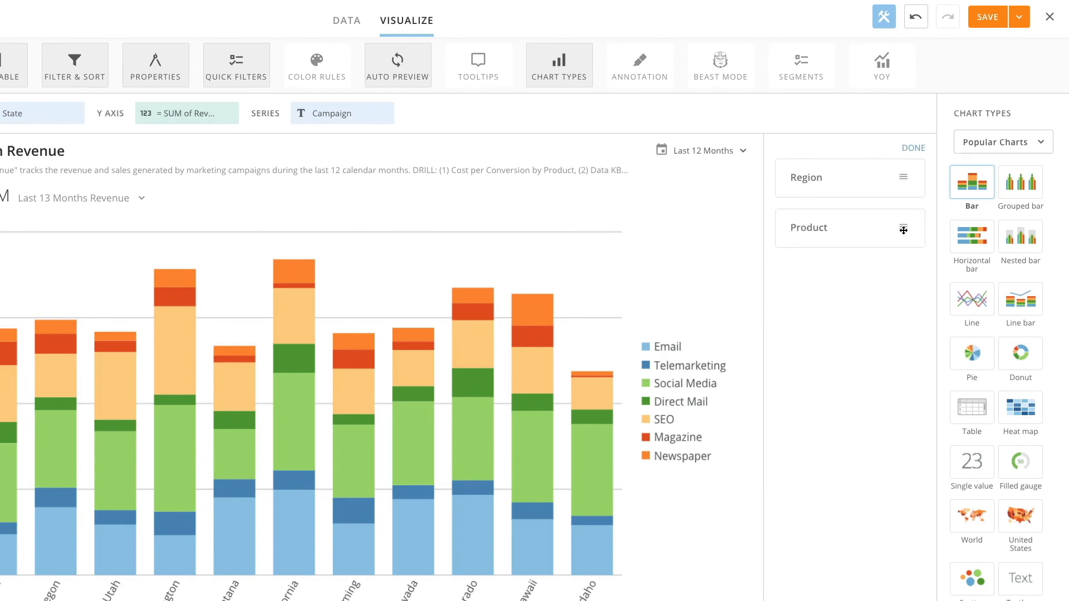
Move the Product quick filter above Region, then Save and Close the card
{"action": "left_click_drag", "start_coordinate": [902, 227], "coordinate": [902, 178]}
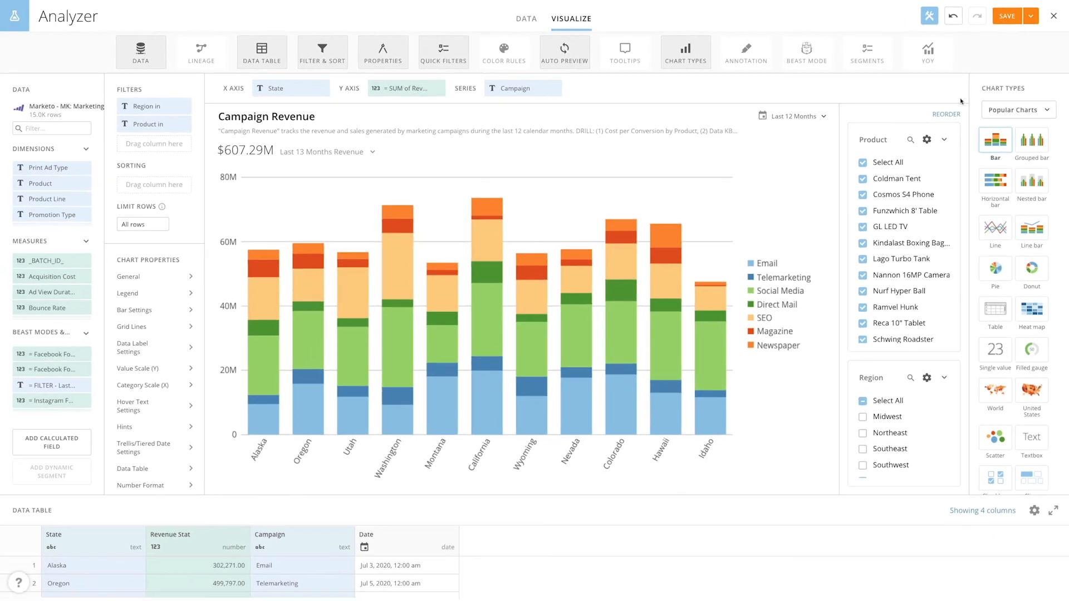
{"action": "left_click", "coordinate": [1031, 15]}
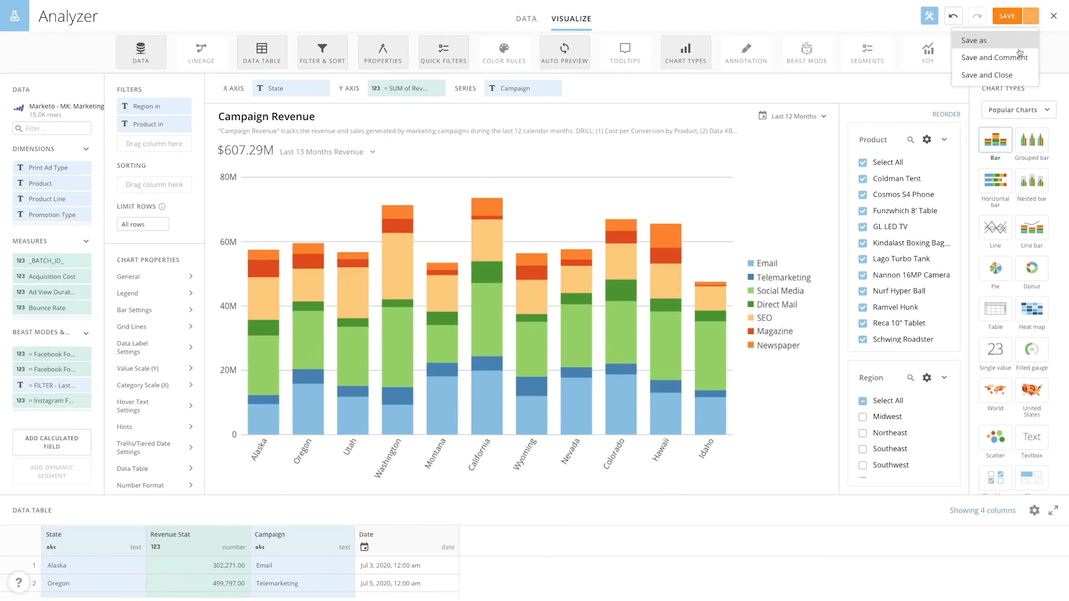
{"action": "left_click", "coordinate": [988, 74]}
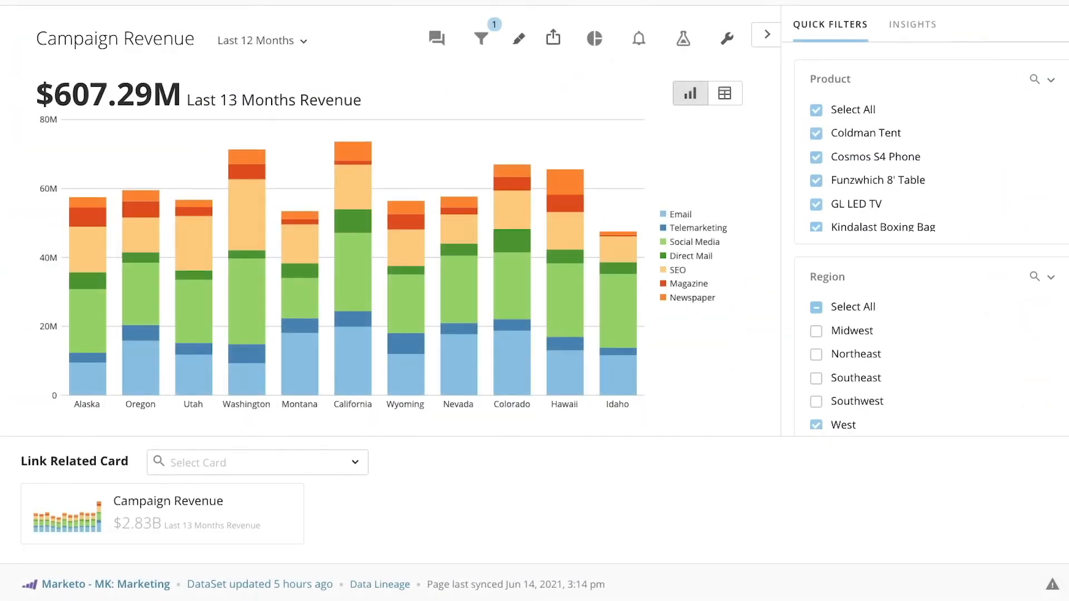